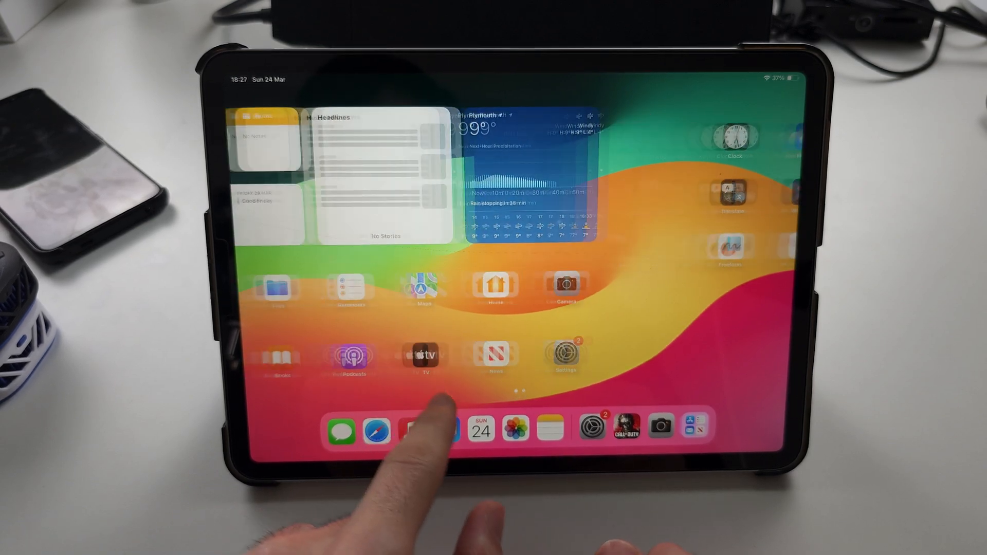
# Launch the App Store from the iPad dock, landing on its Today tab.
pyautogui.click(447, 432)
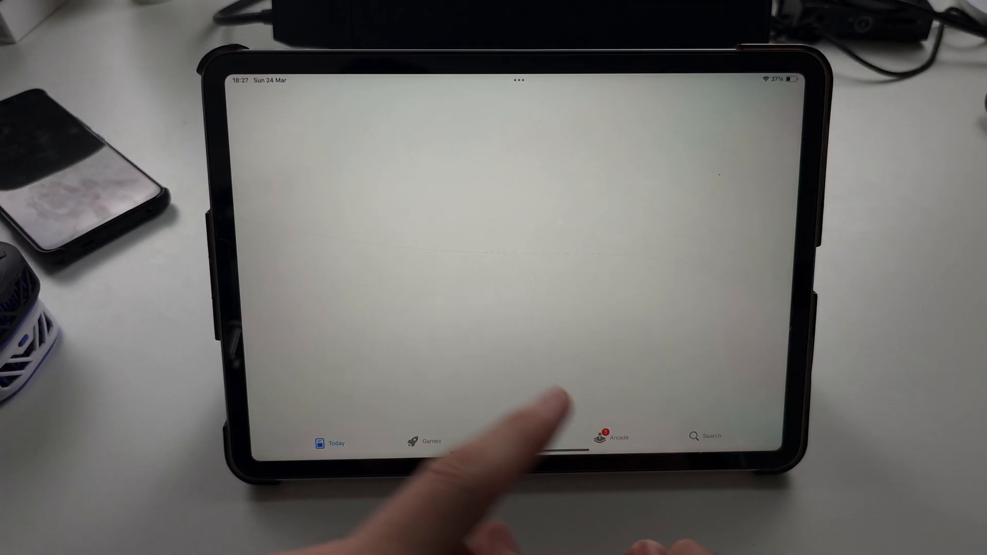